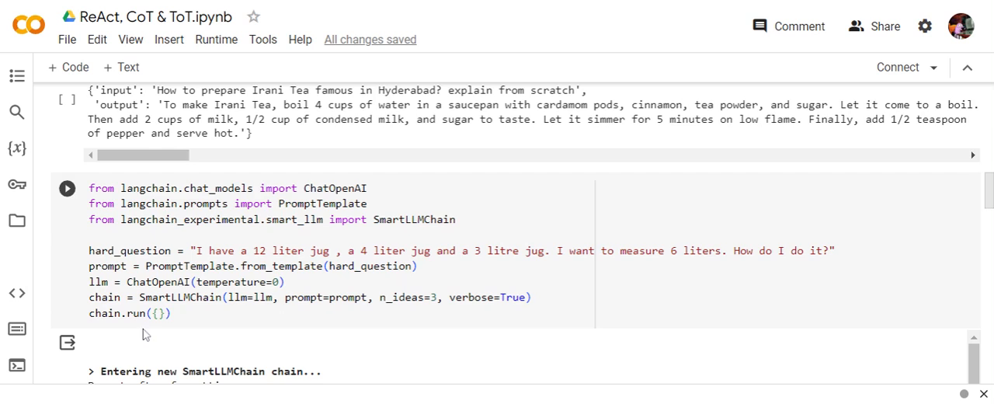
scroll(down, 3)
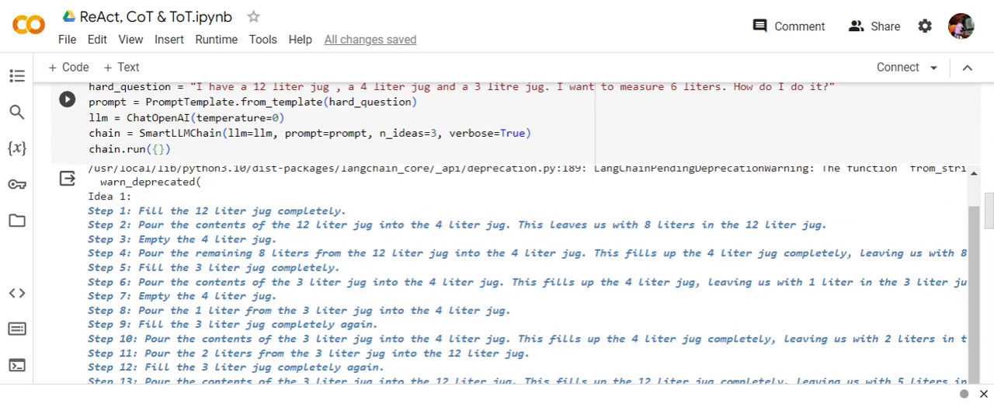
scroll(down, 3)
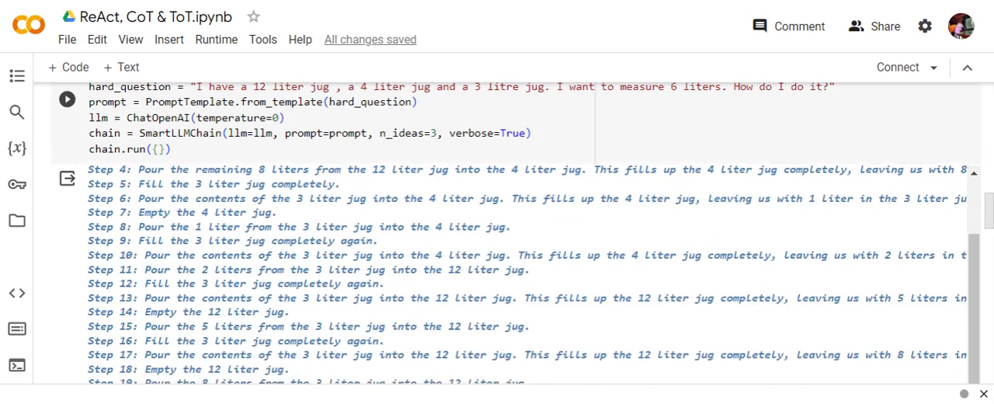
scroll(down, 3)
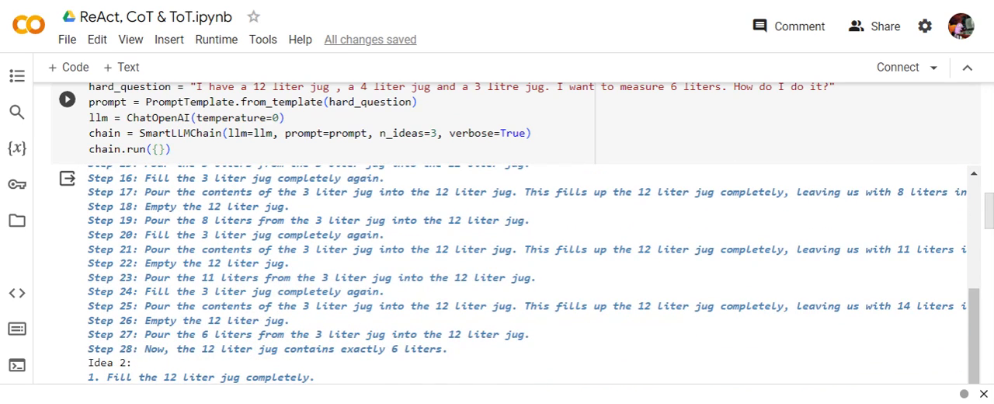
scroll(down, 3)
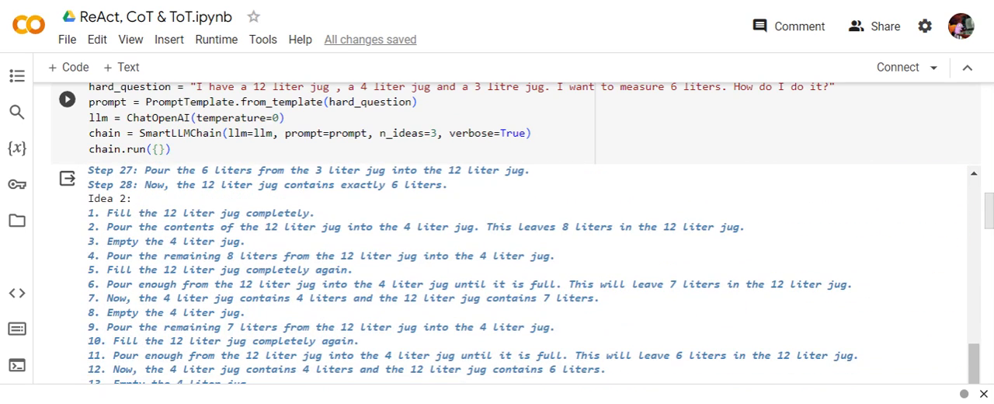
scroll(down, 3)
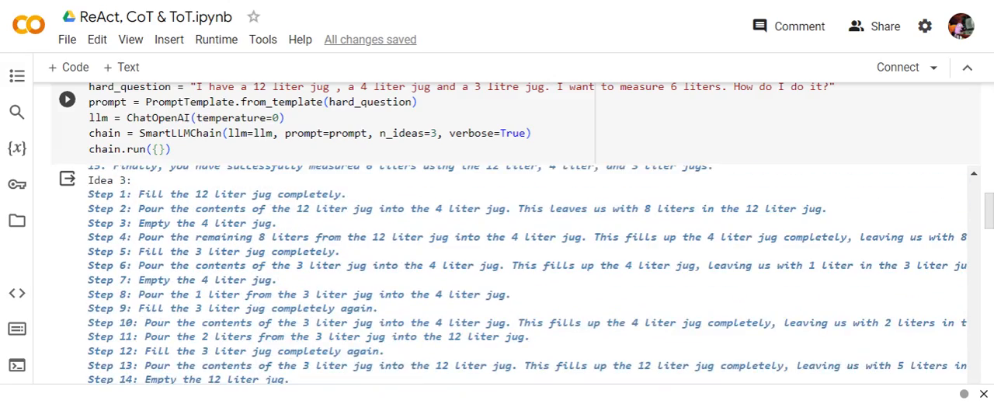
scroll(down, 3)
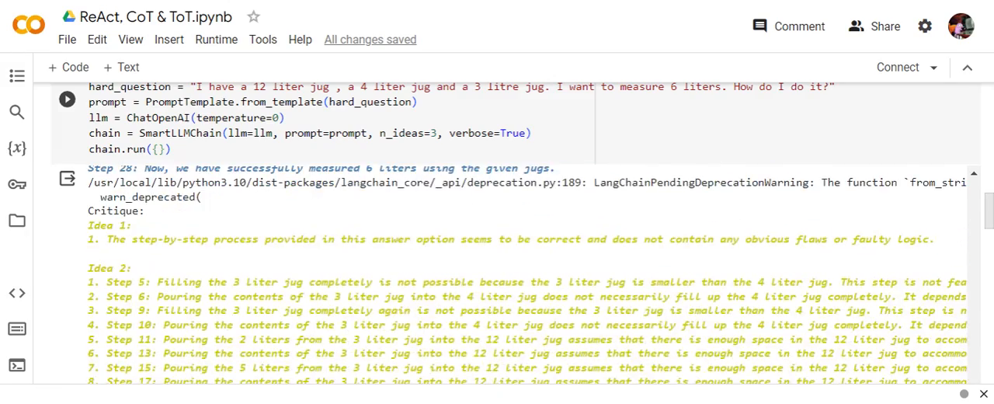
scroll(down, 3)
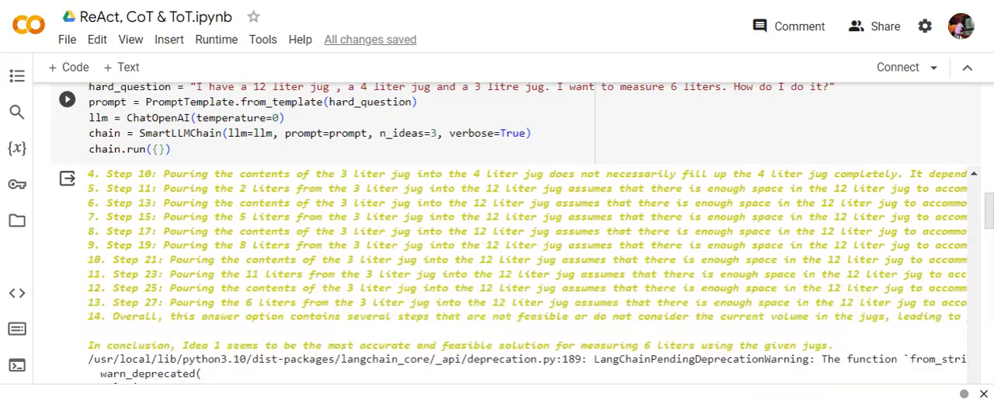
scroll(down, 3)
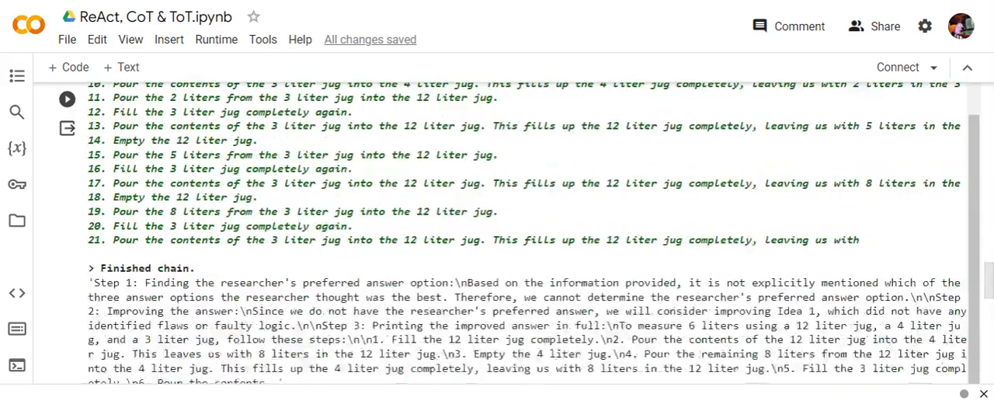
scroll(down, 3)
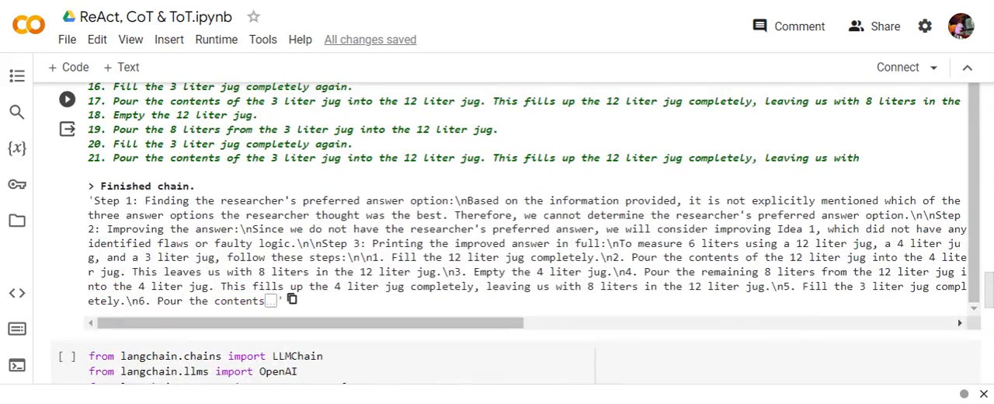